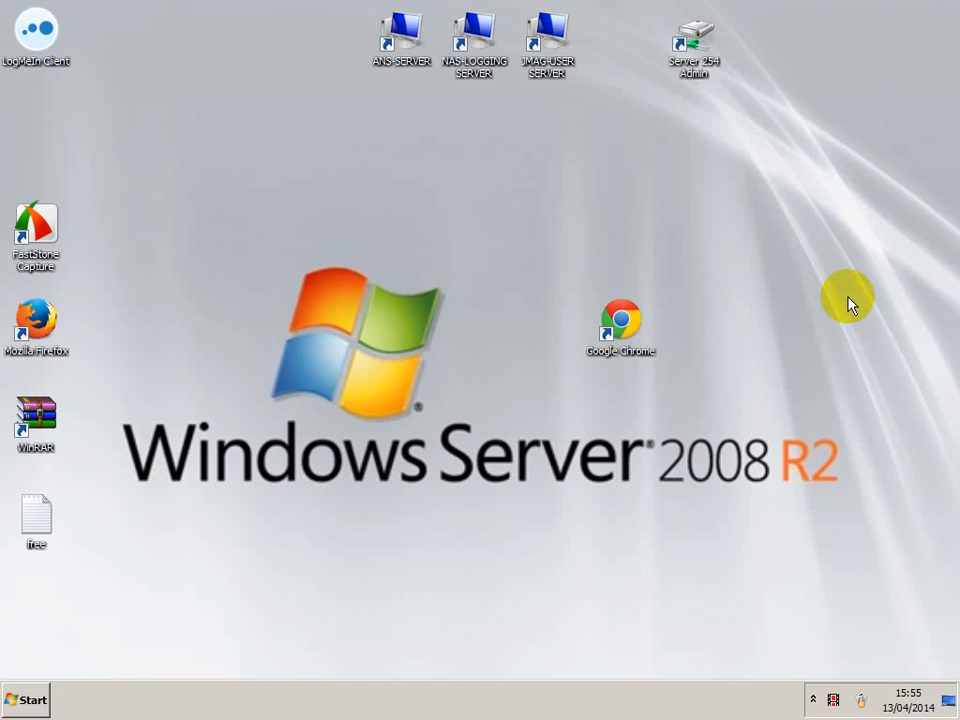
pyautogui.moveTo(765, 250)
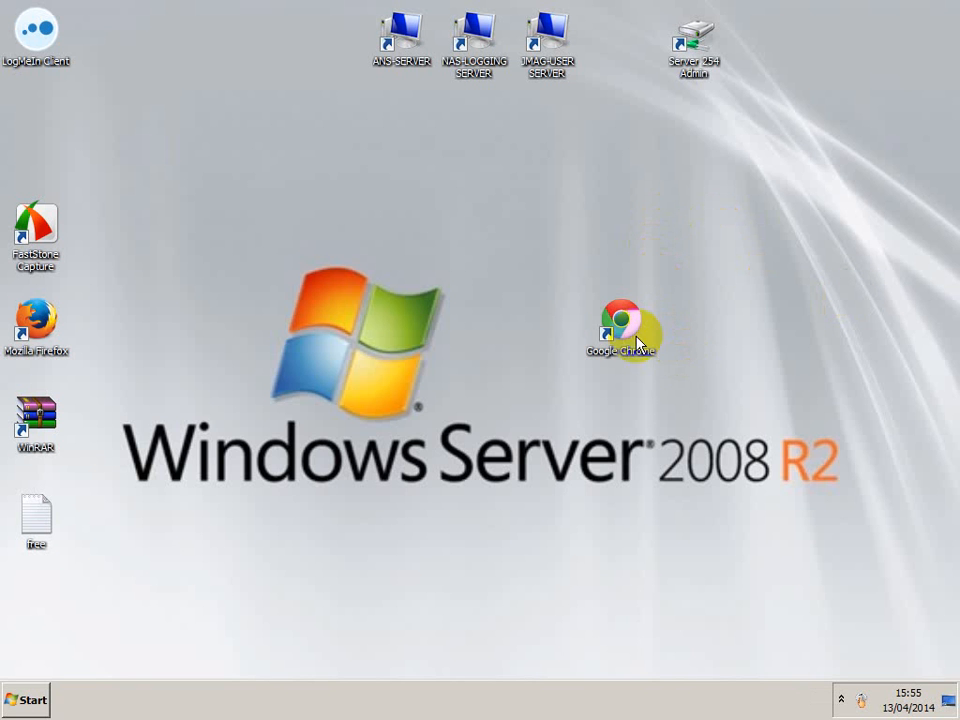
# - Launch Google Chrome from its desktop shortcut
pyautogui.doubleClick(621, 315)
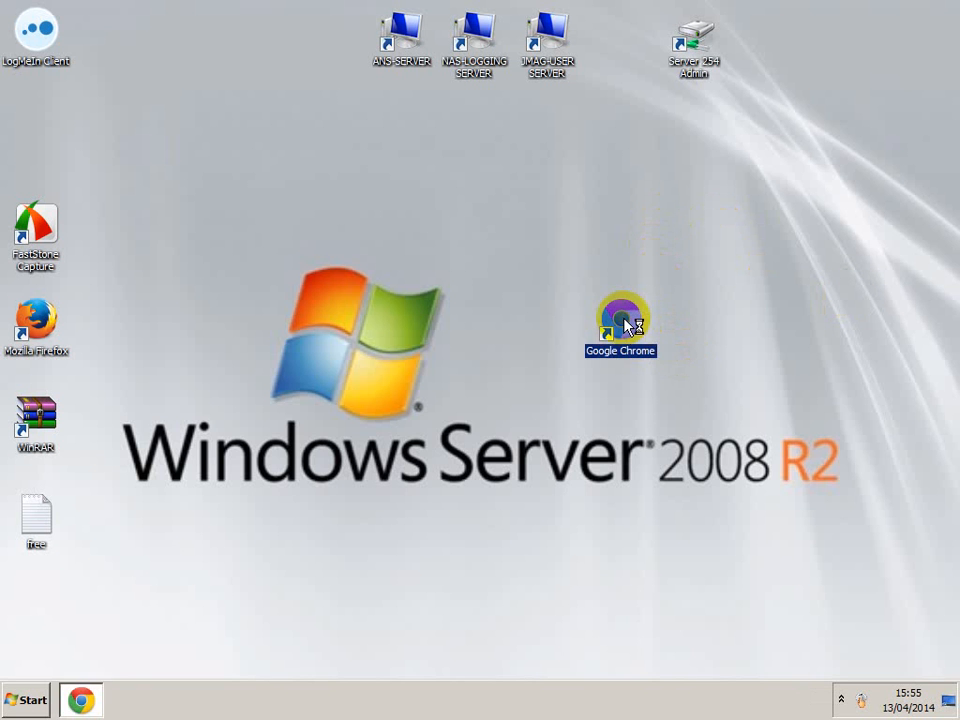
# - Replace the current web address with putty.org to load the PuTTY site
pyautogui.doubleClick(620, 307)
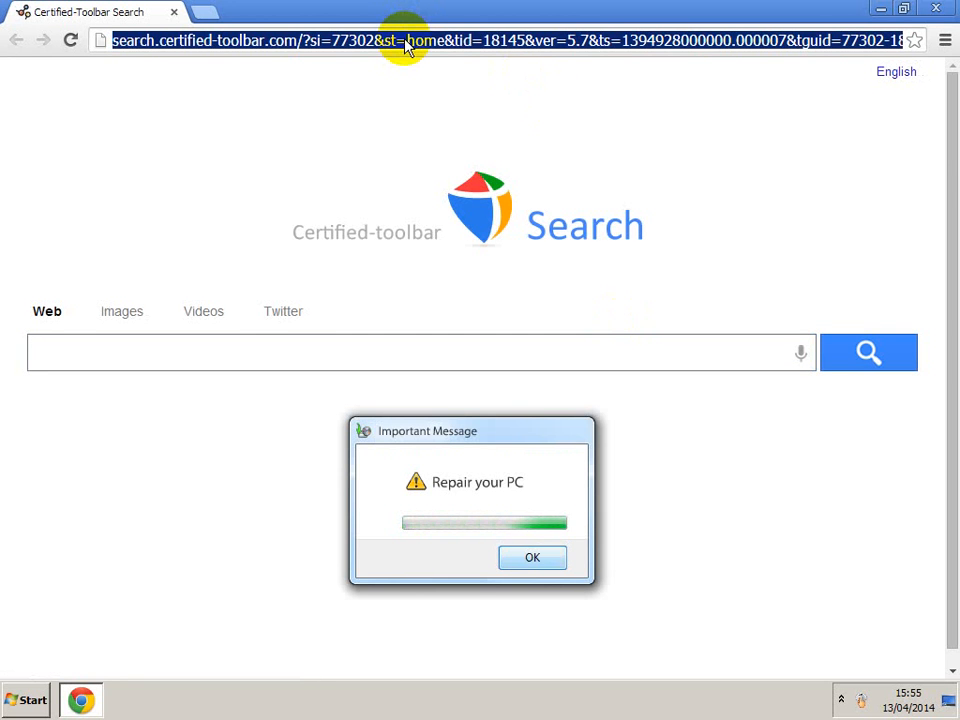
pyautogui.write('puTT')
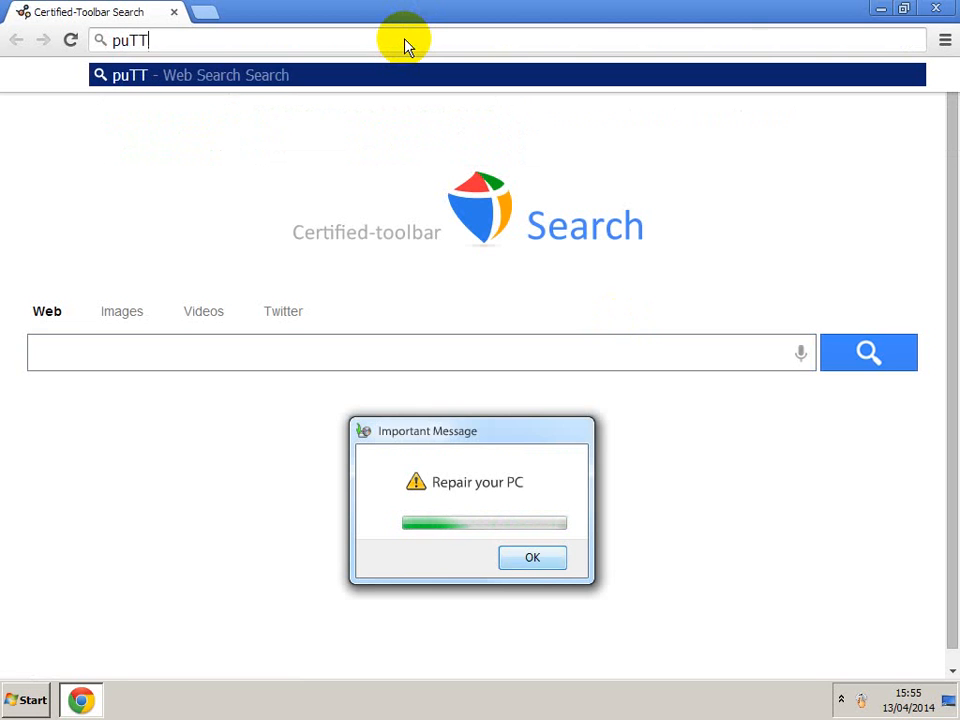
pyautogui.write('y.o')
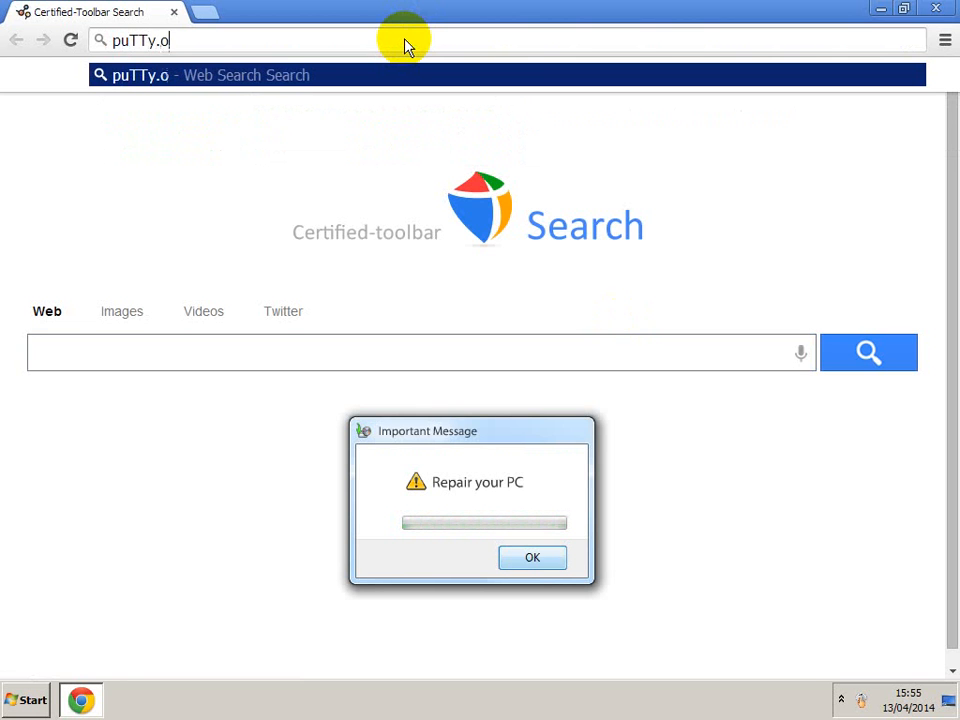
pyautogui.write('rg')
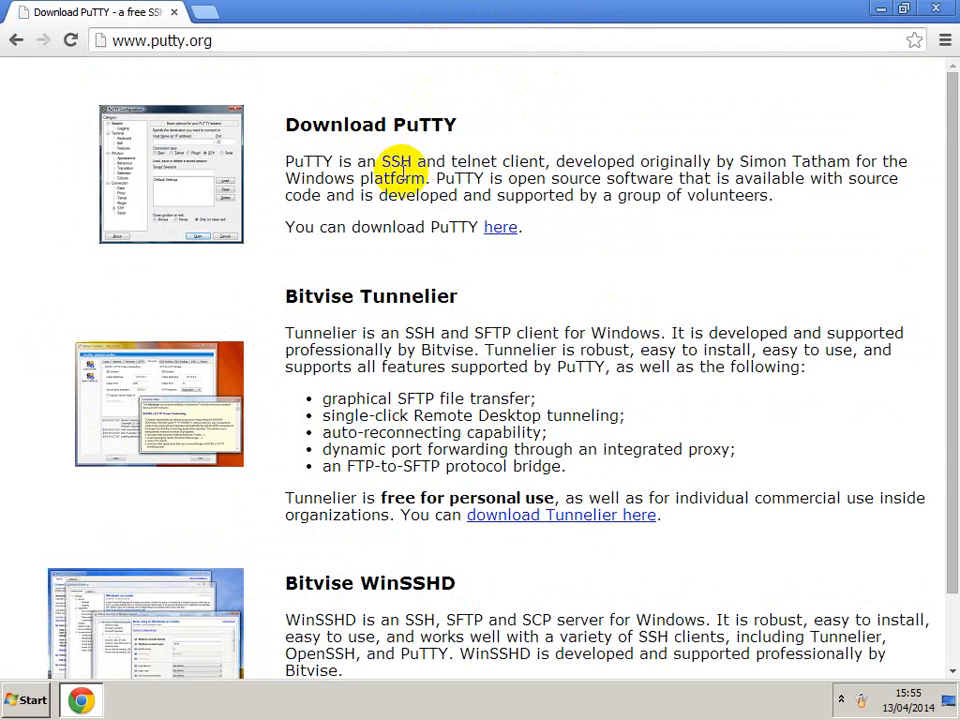
pyautogui.scroll(-3)
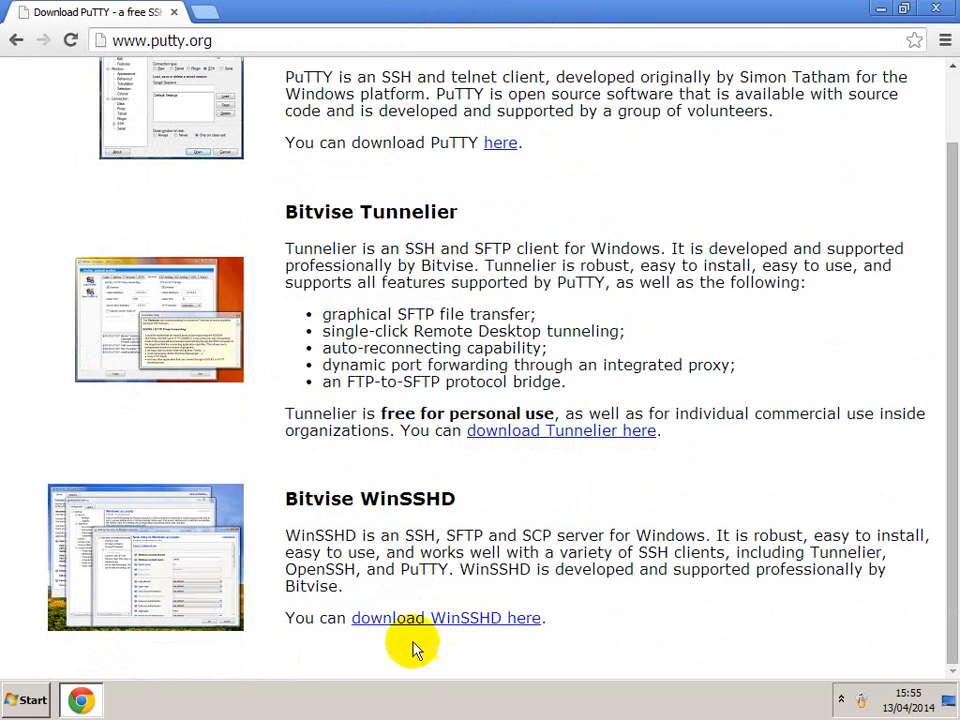
pyautogui.scroll(3)
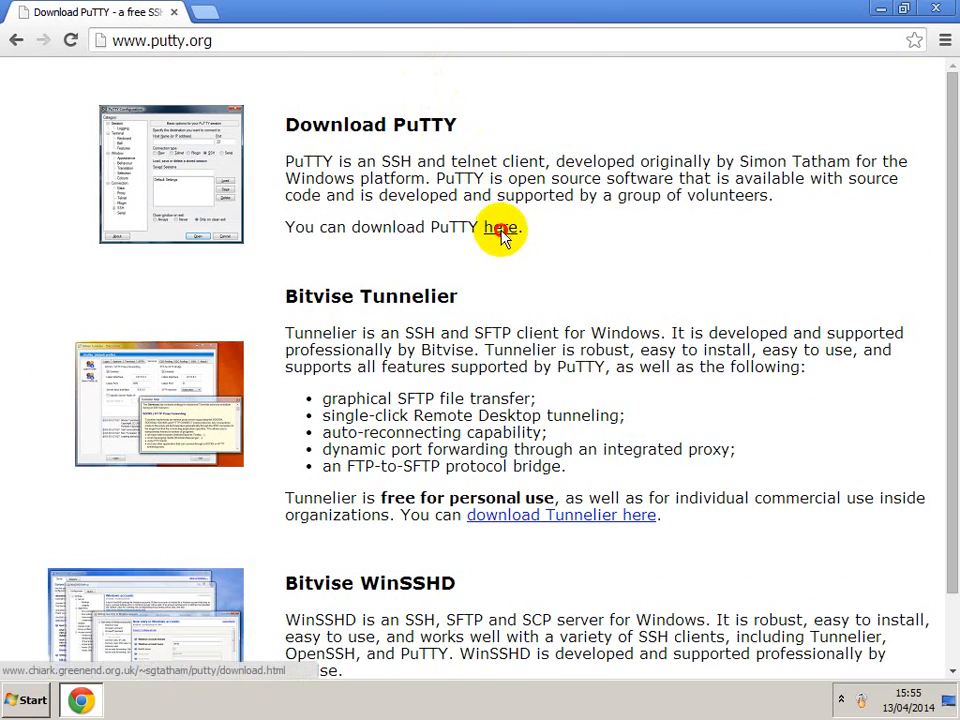
# - Download putty.exe from the Binaries list and run the downloaded file
pyautogui.click(501, 227)
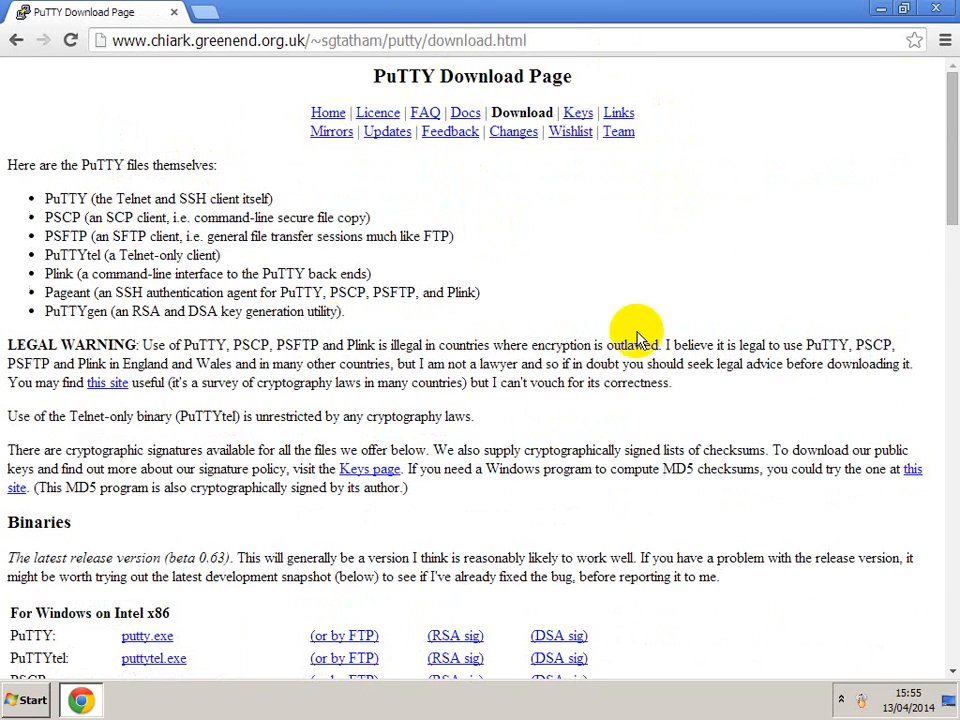
pyautogui.scroll(-3)
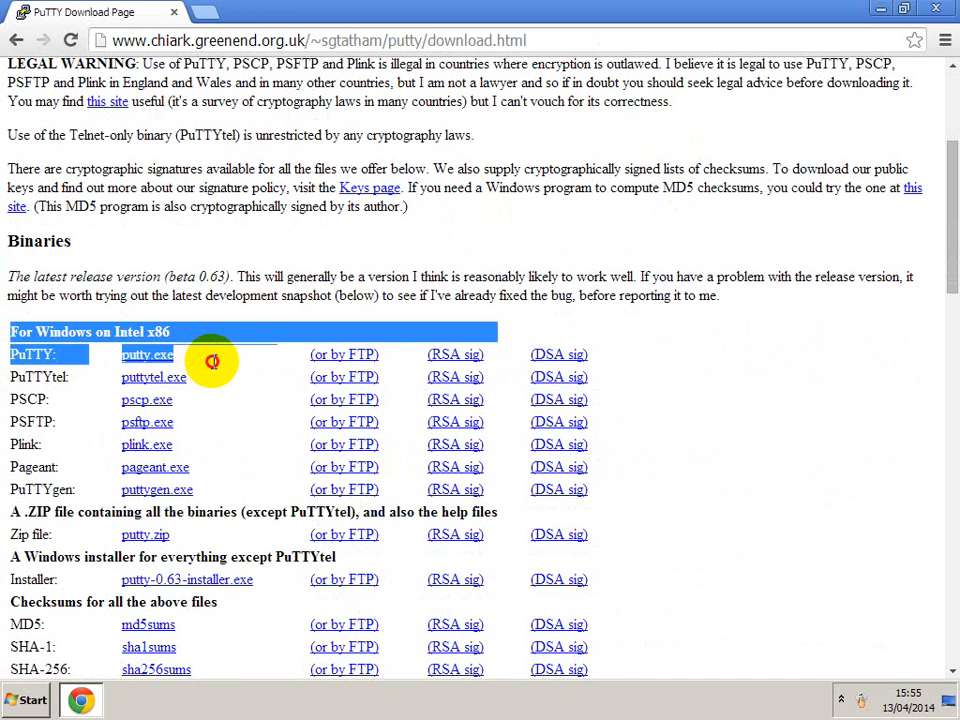
pyautogui.click(147, 354)
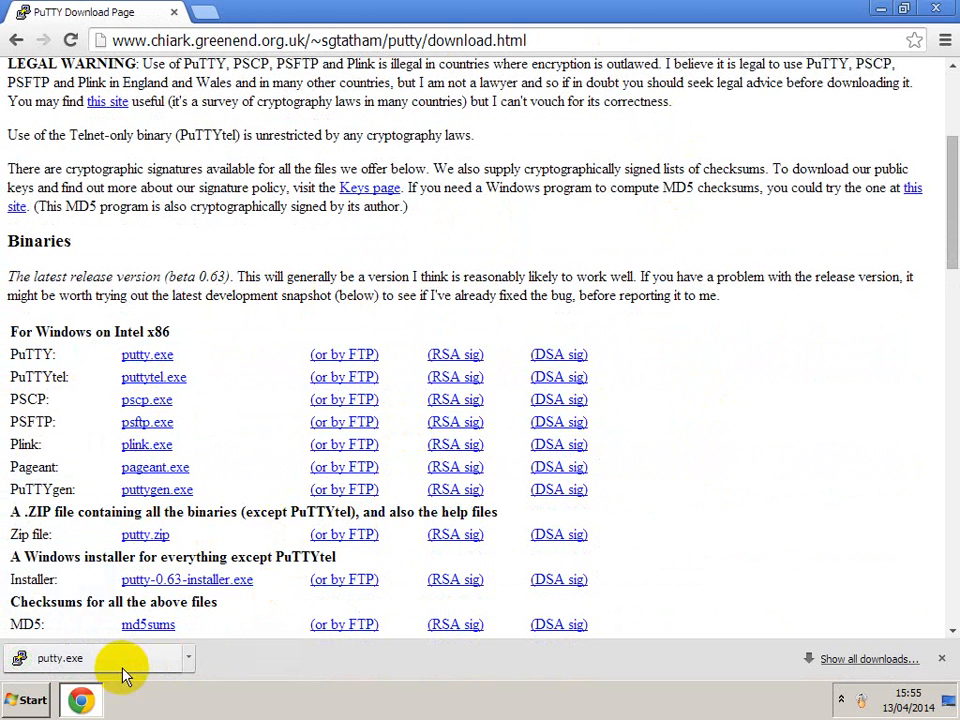
pyautogui.doubleClick(60, 658)
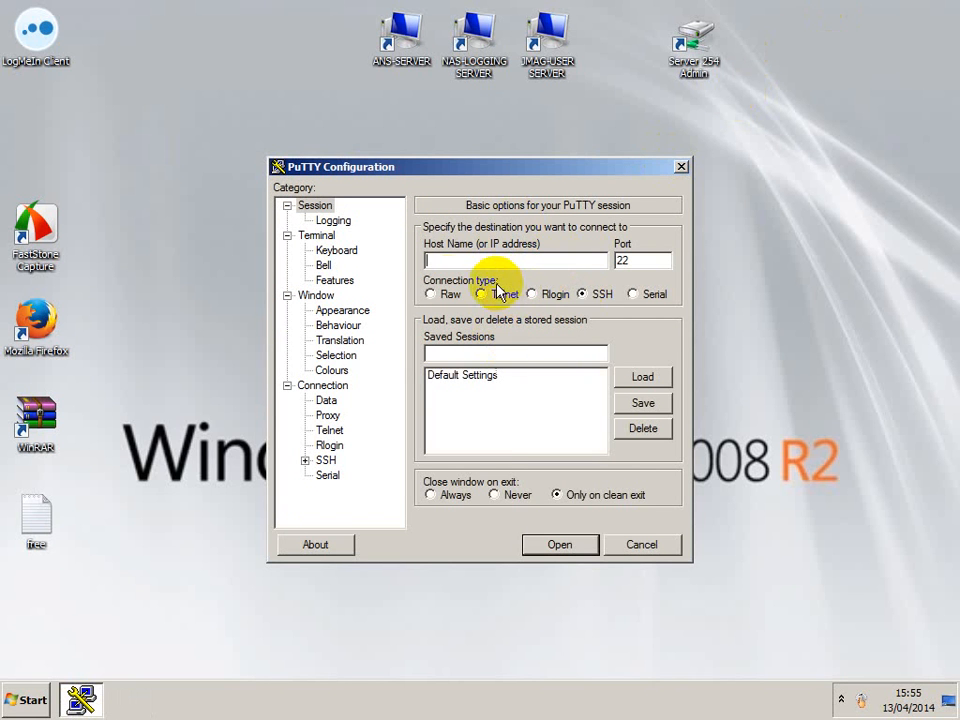
pyautogui.moveTo(610, 225)
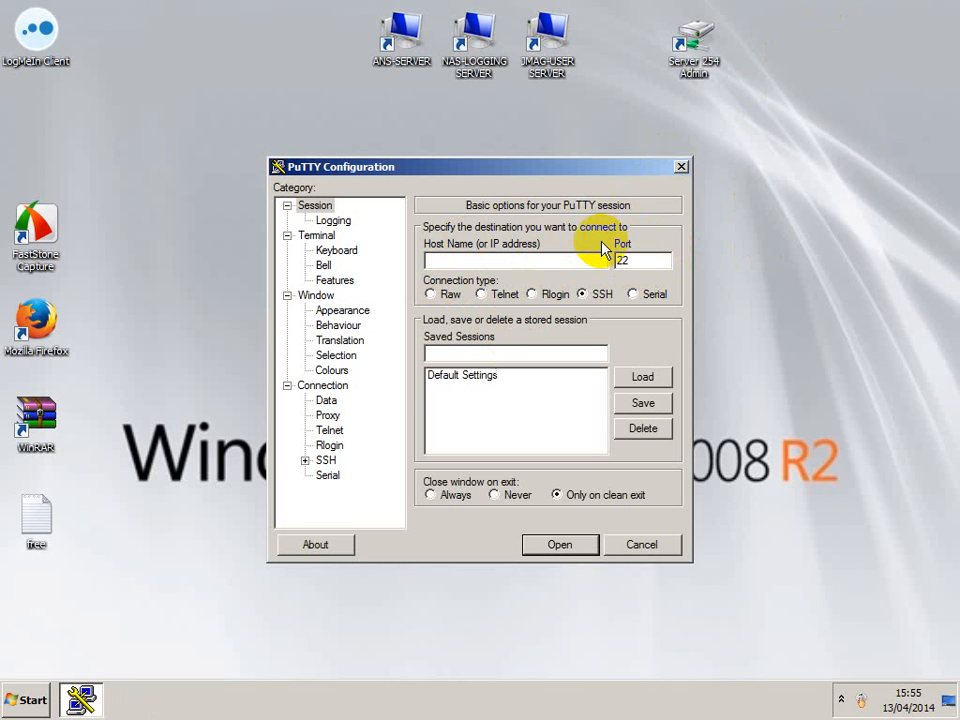
# - Enter host 192.168.0.3, keeping SSH on port 22
pyautogui.write('192')
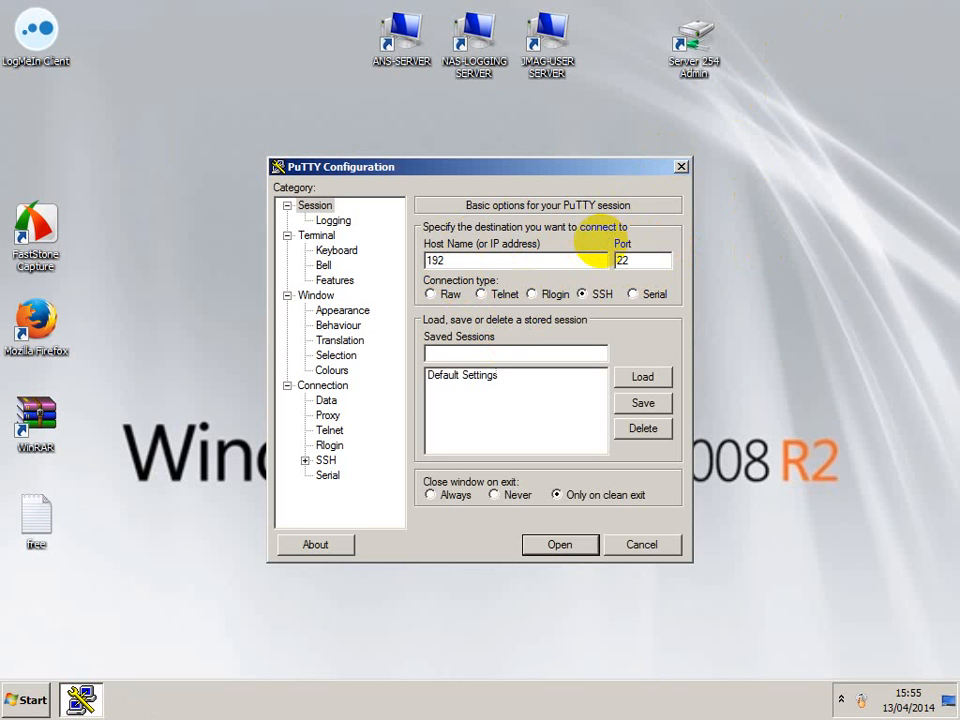
pyautogui.write('.168')
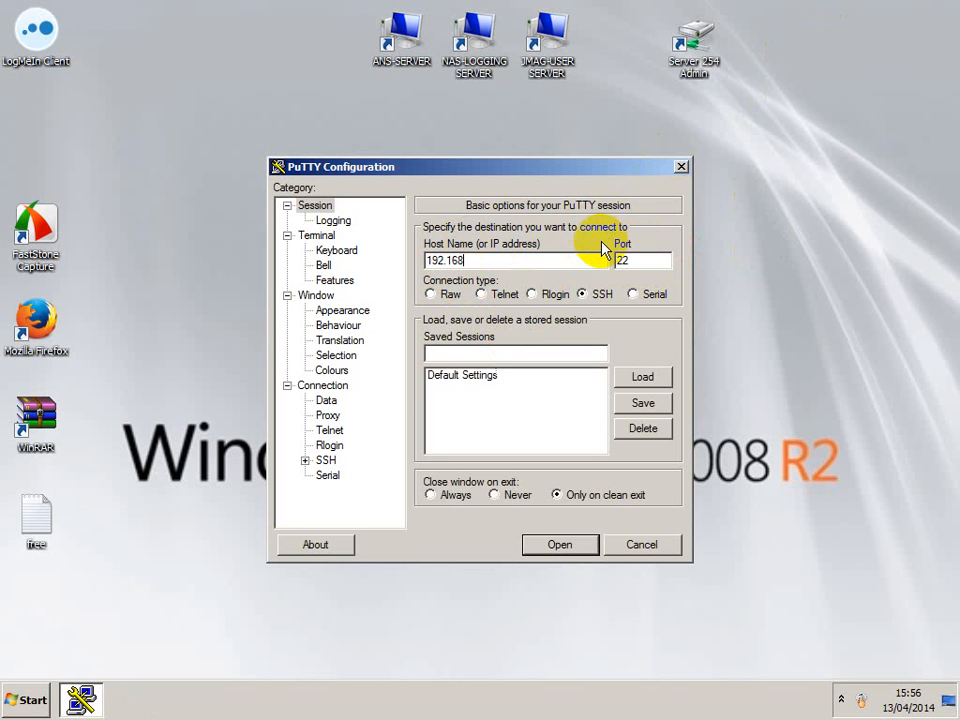
pyautogui.write('.0.3')
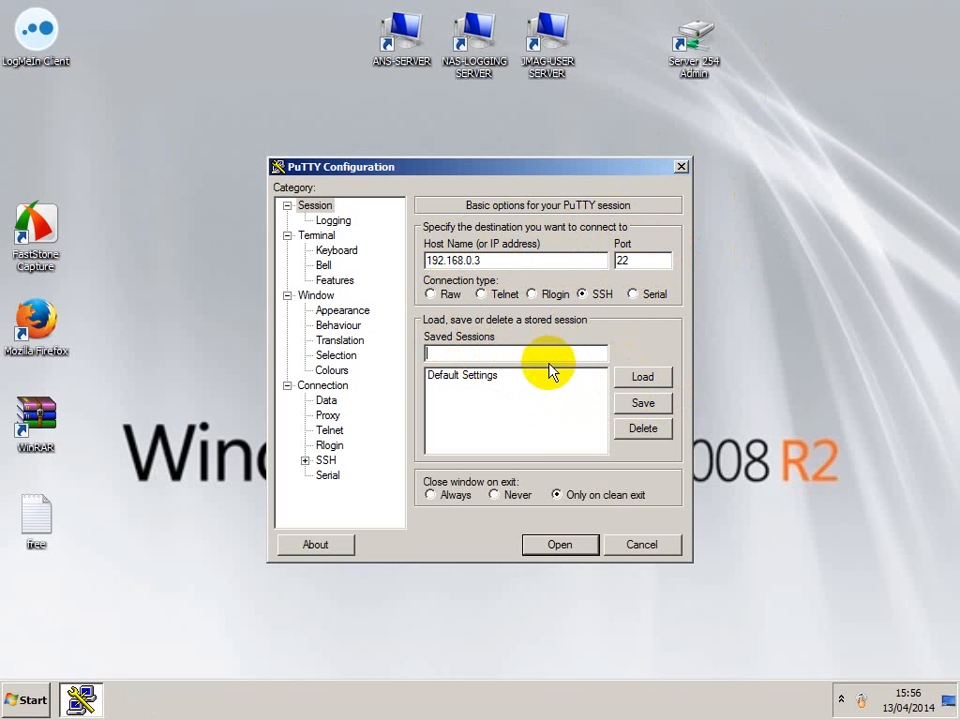
# - Save the session as 'youtube', open it, and dismiss the connection-refused error
pyautogui.write('youtube')
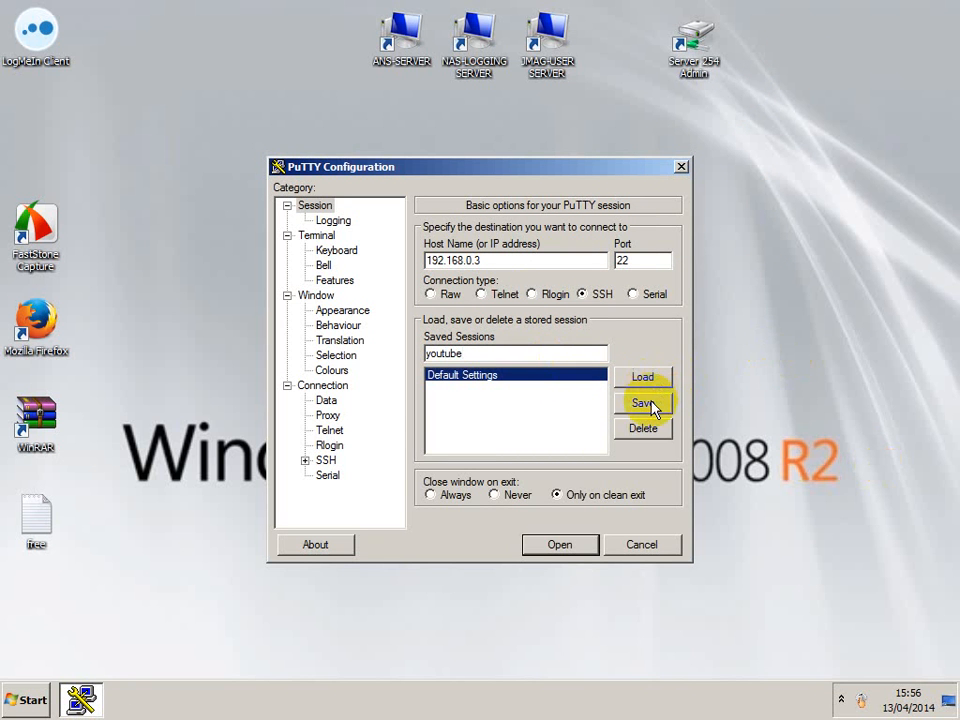
pyautogui.click(642, 402)
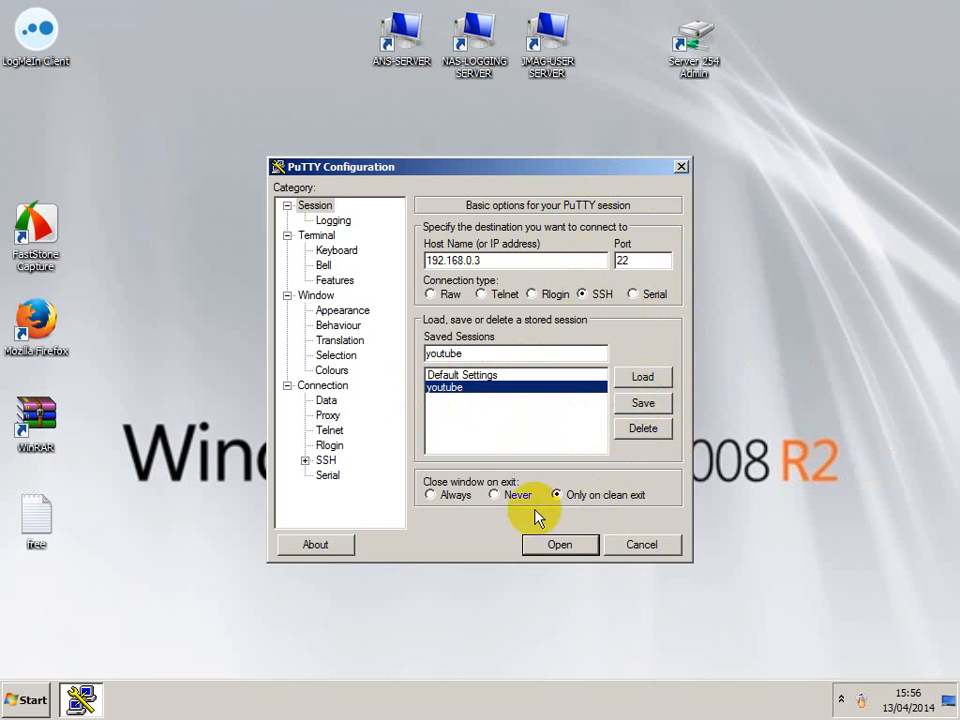
pyautogui.click(560, 544)
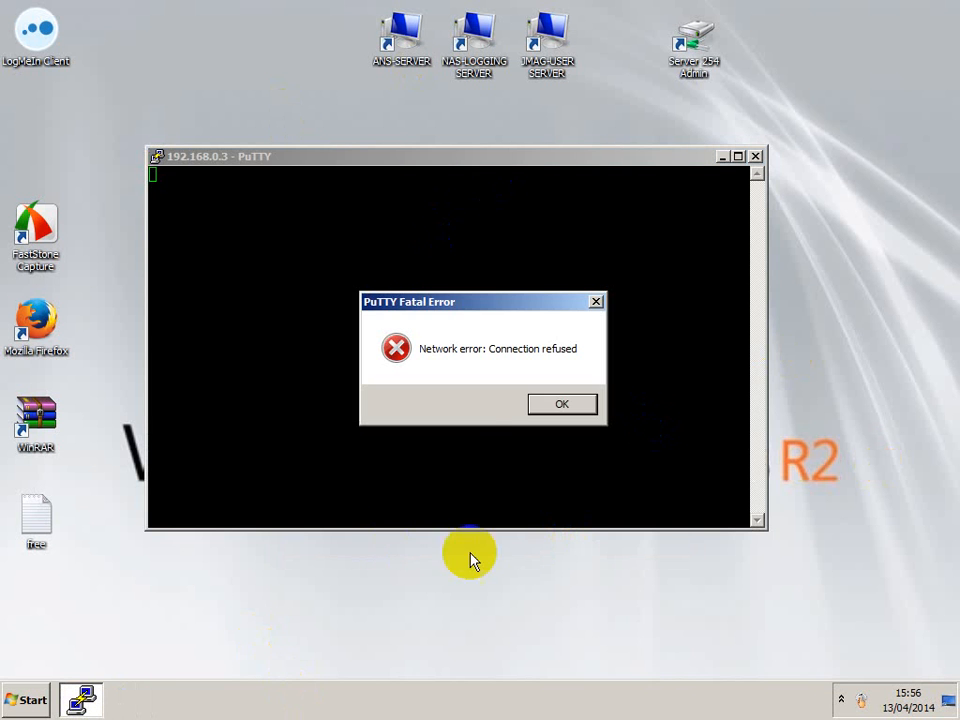
pyautogui.click(561, 404)
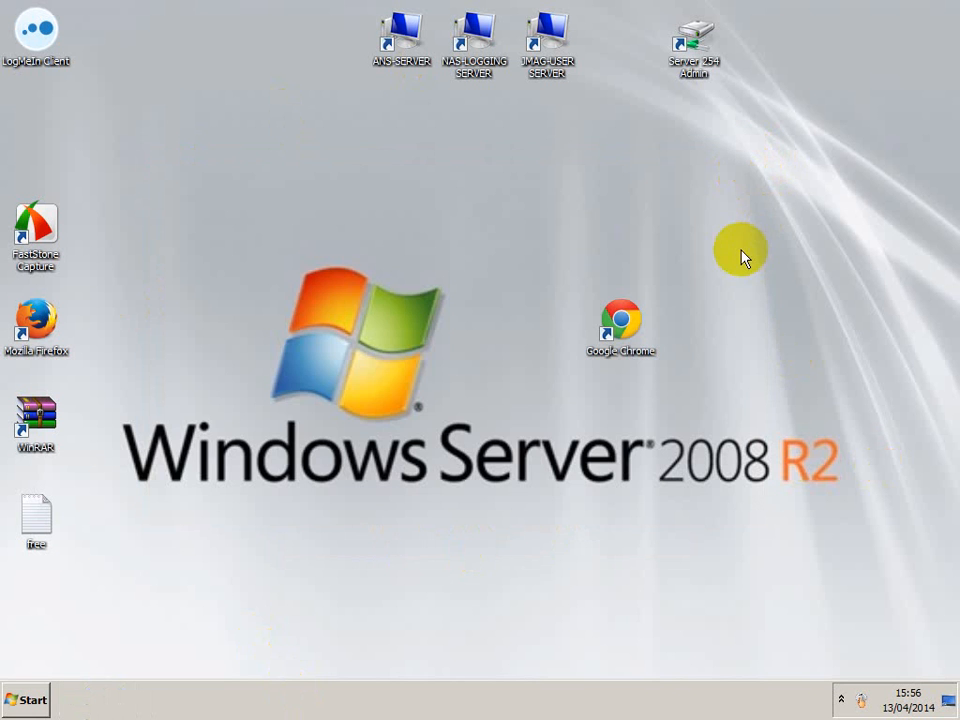
pyautogui.moveTo(552, 588)
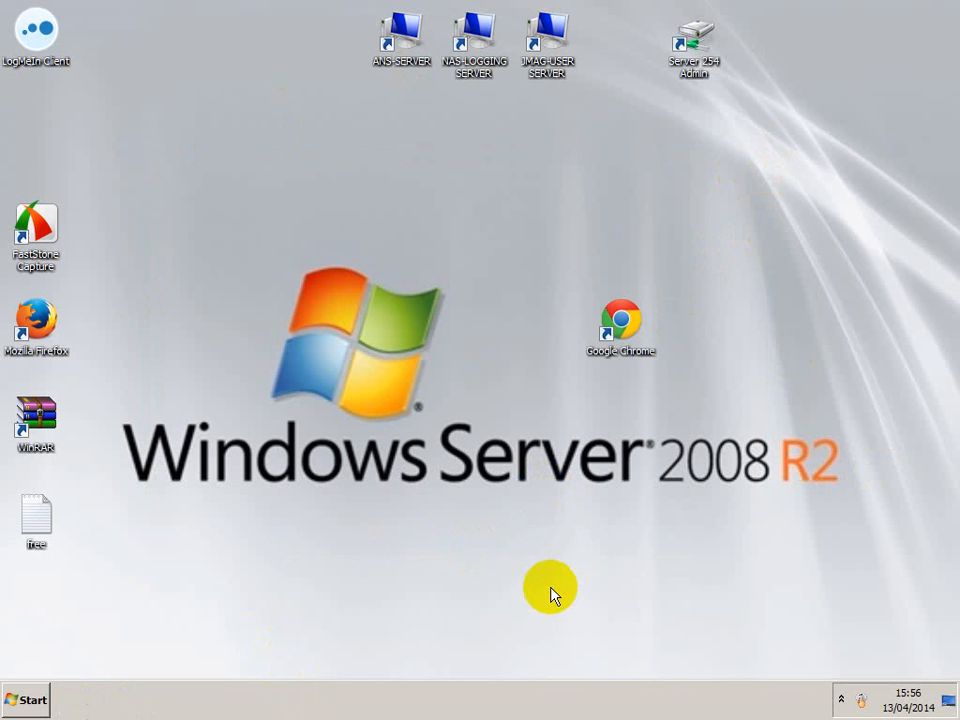
pyautogui.moveTo(607, 548)
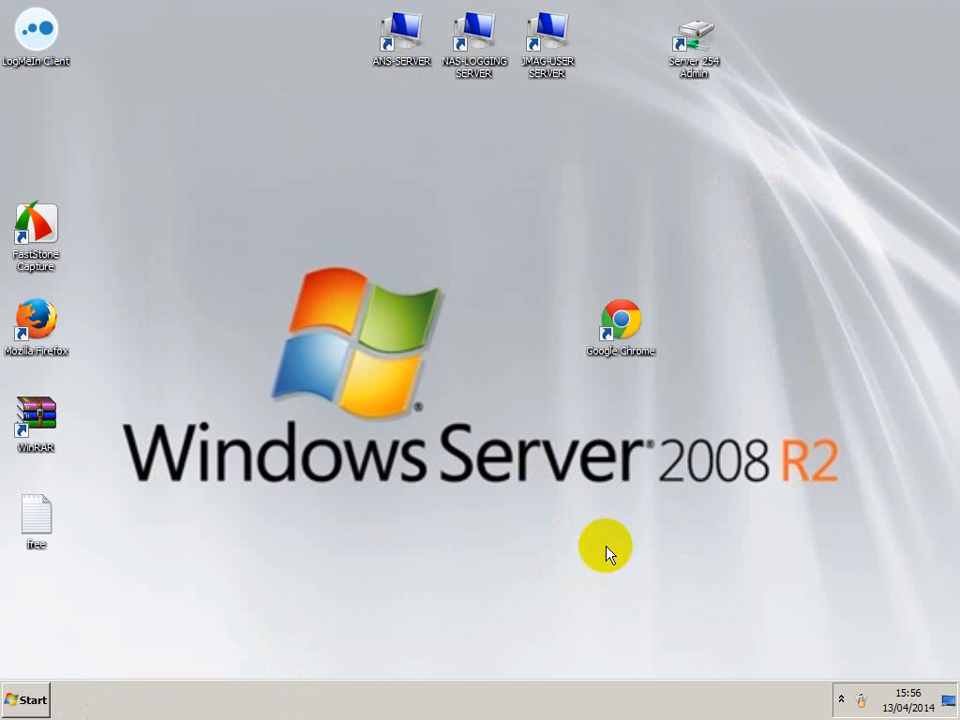
# - Expand the hidden notification-area icons on the taskbar
pyautogui.click(849, 698)
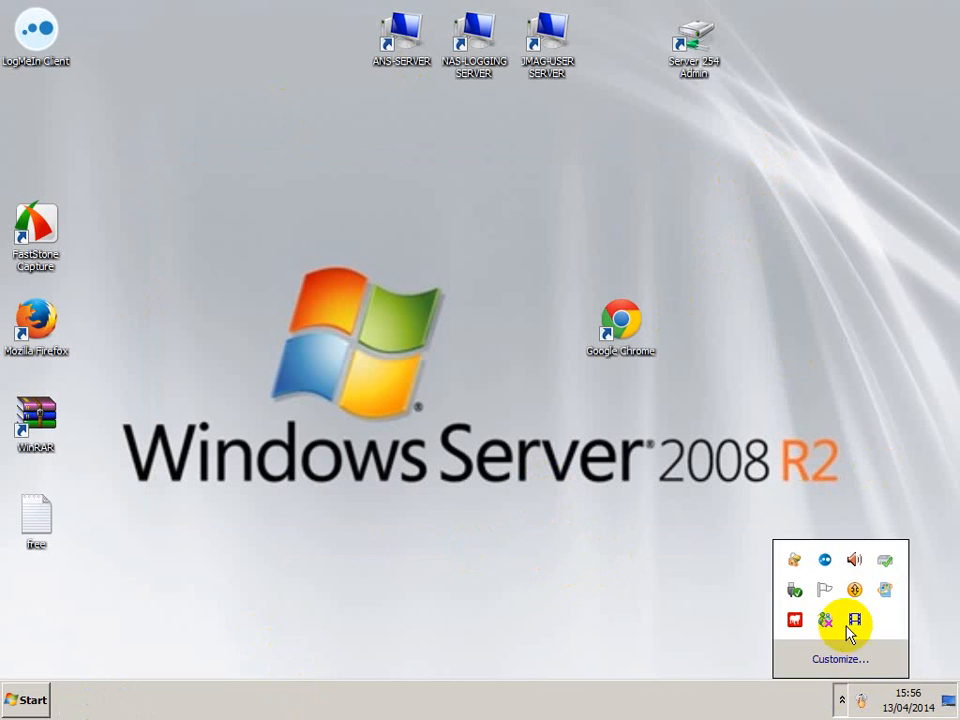